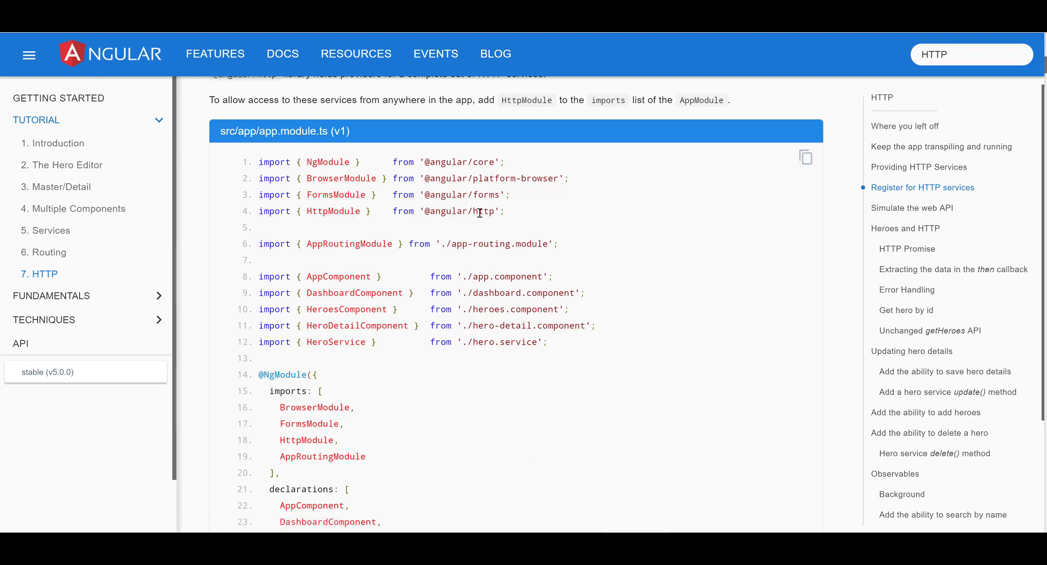
pyautogui.moveTo(327, 230)
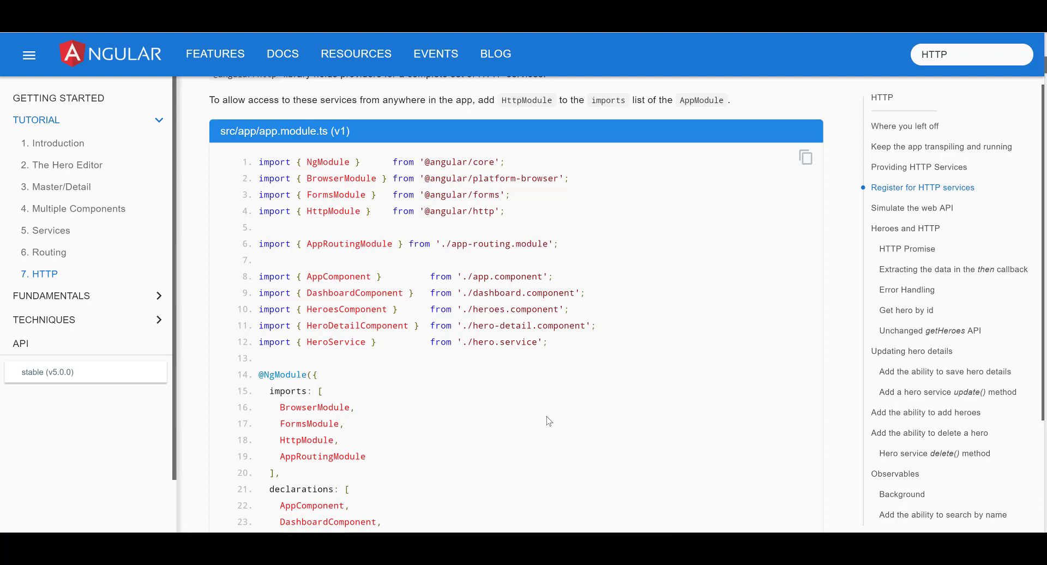
pyautogui.scroll(-3)
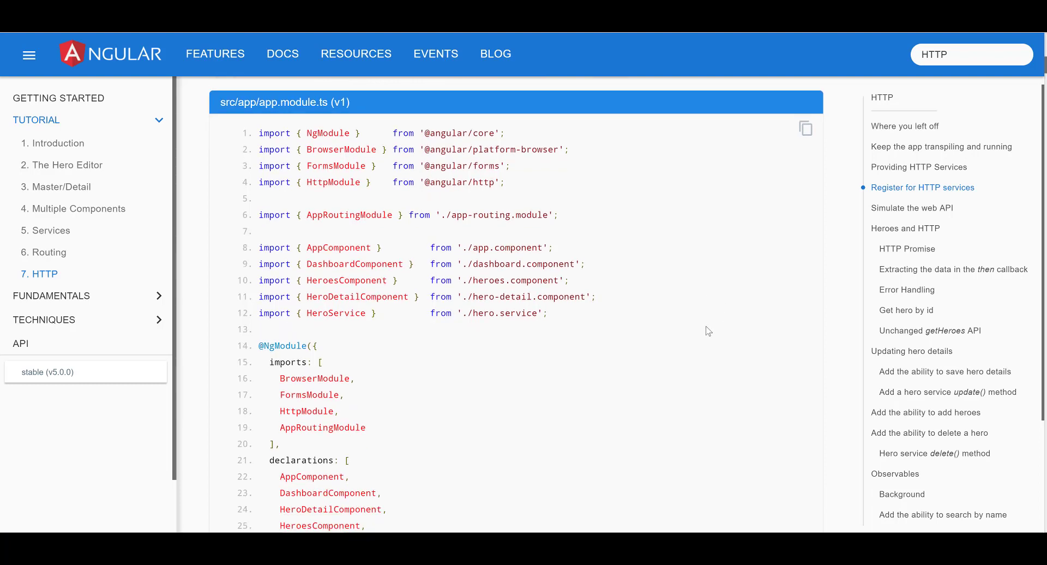
pyautogui.scroll(-3)
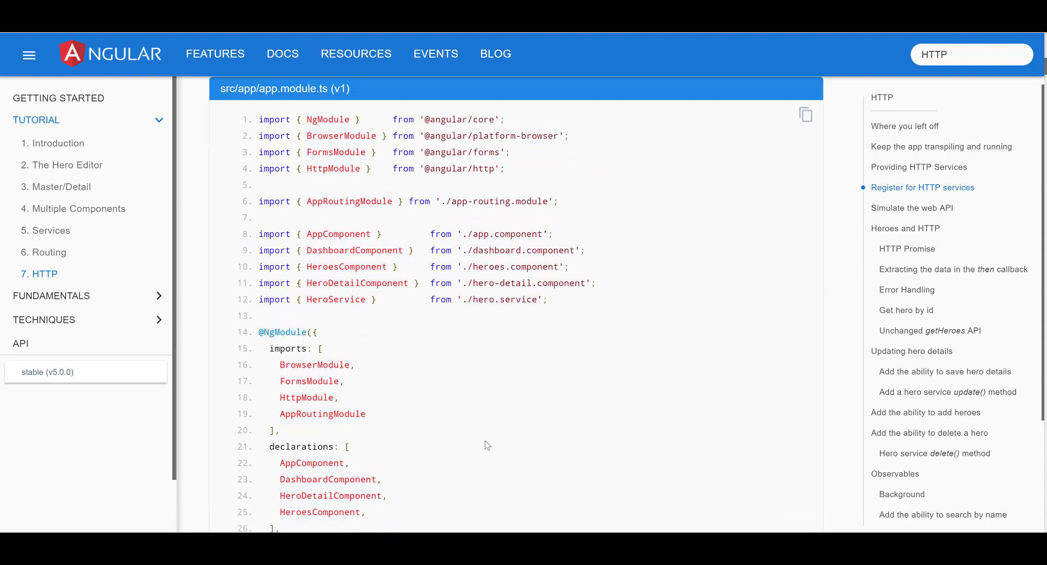
pyautogui.scroll(-3)
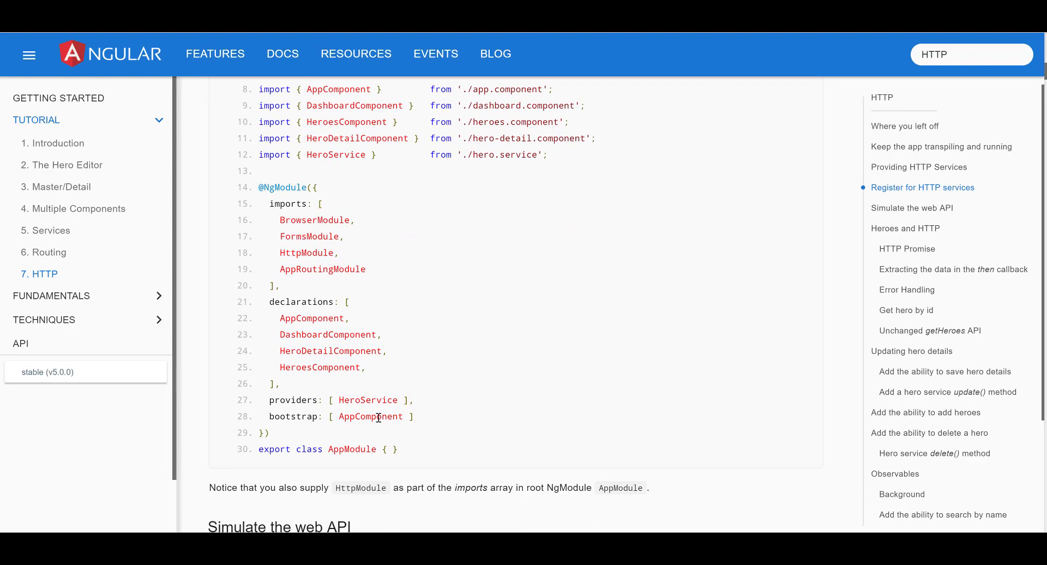
pyautogui.moveTo(350, 181)
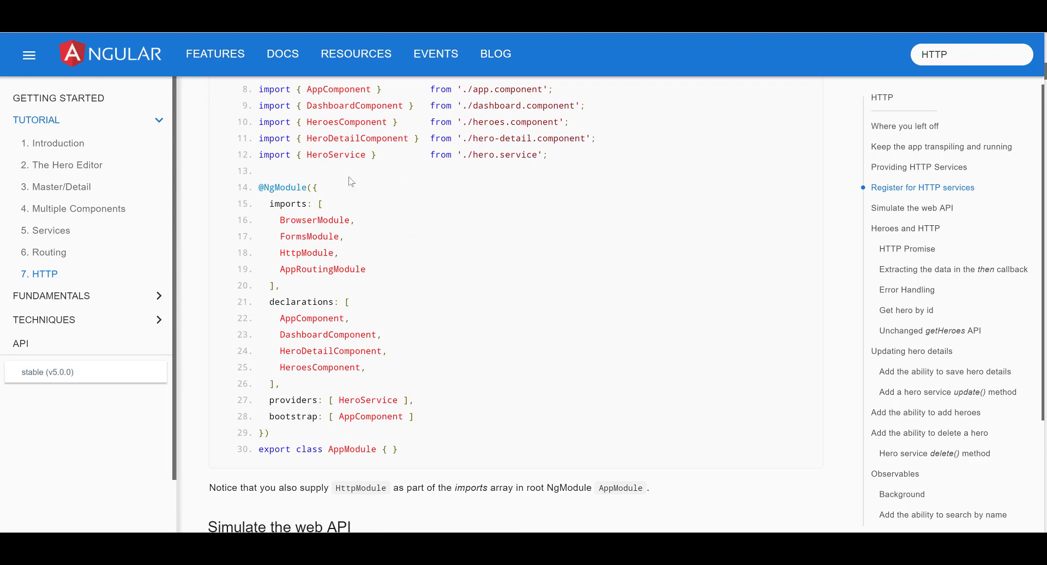
pyautogui.moveTo(385, 300)
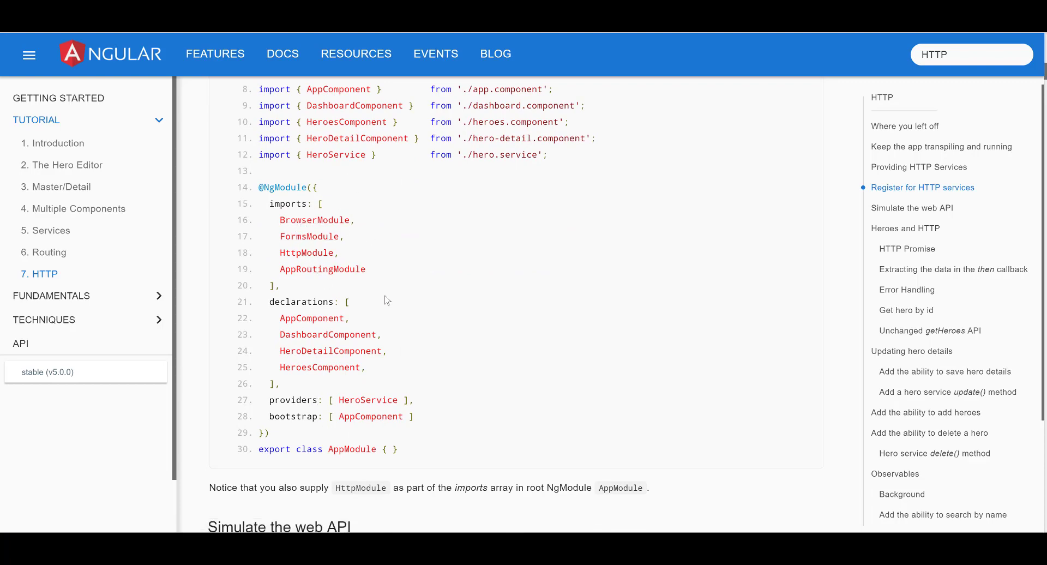
pyautogui.scroll(-3)
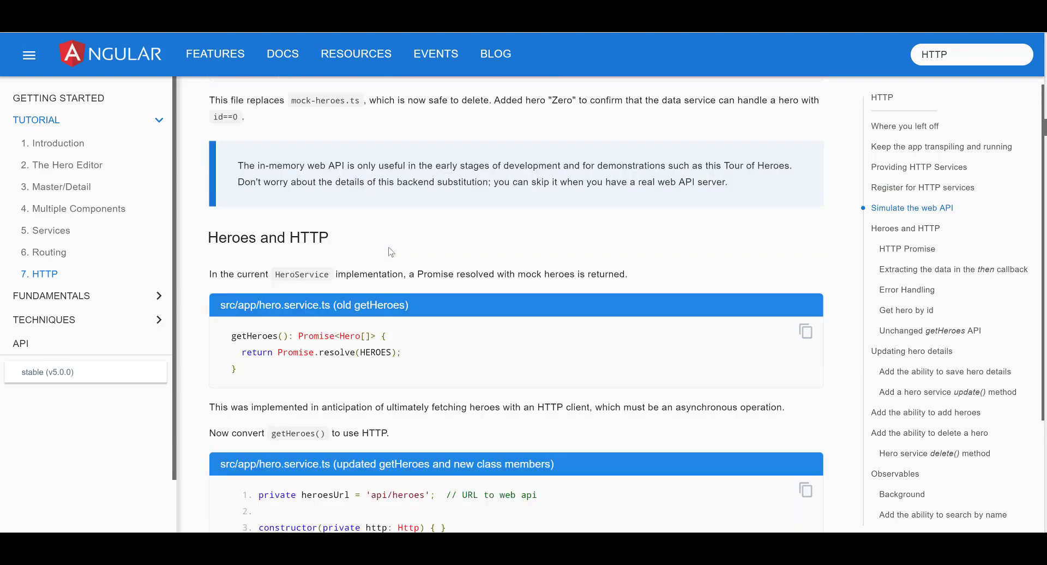
pyautogui.scroll(-3)
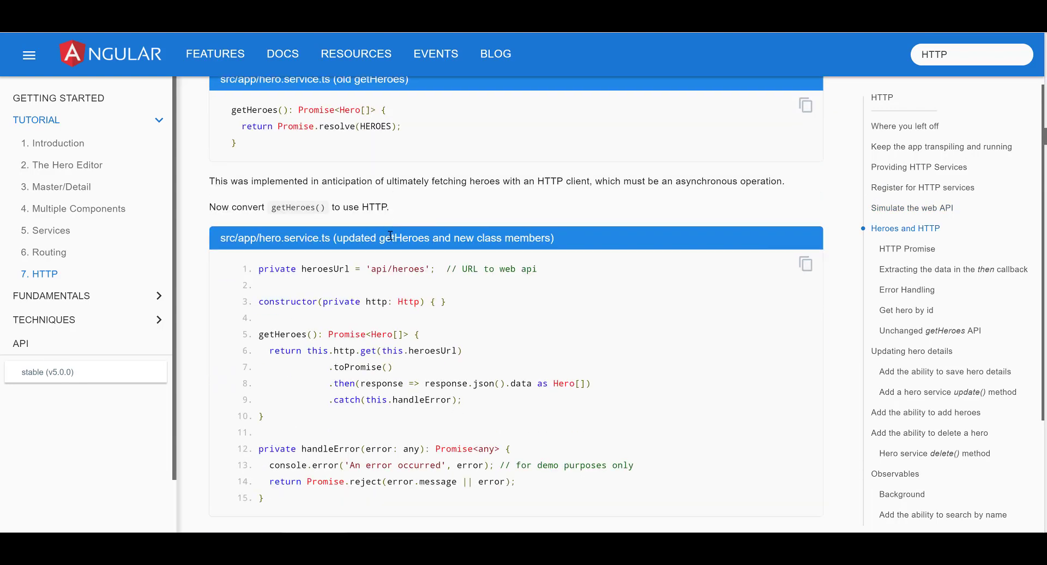
pyautogui.scroll(-3)
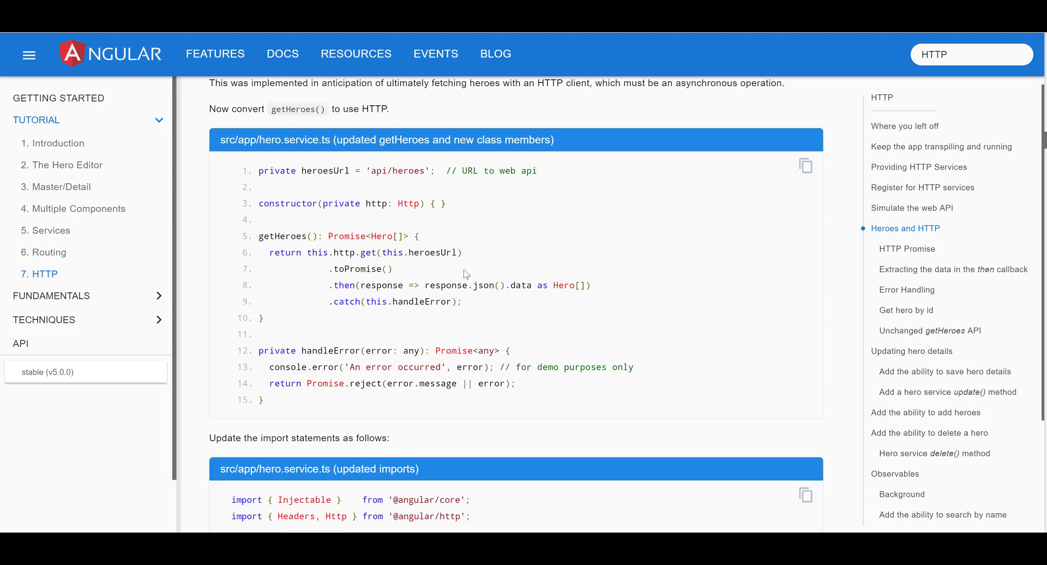
pyautogui.moveTo(408, 203)
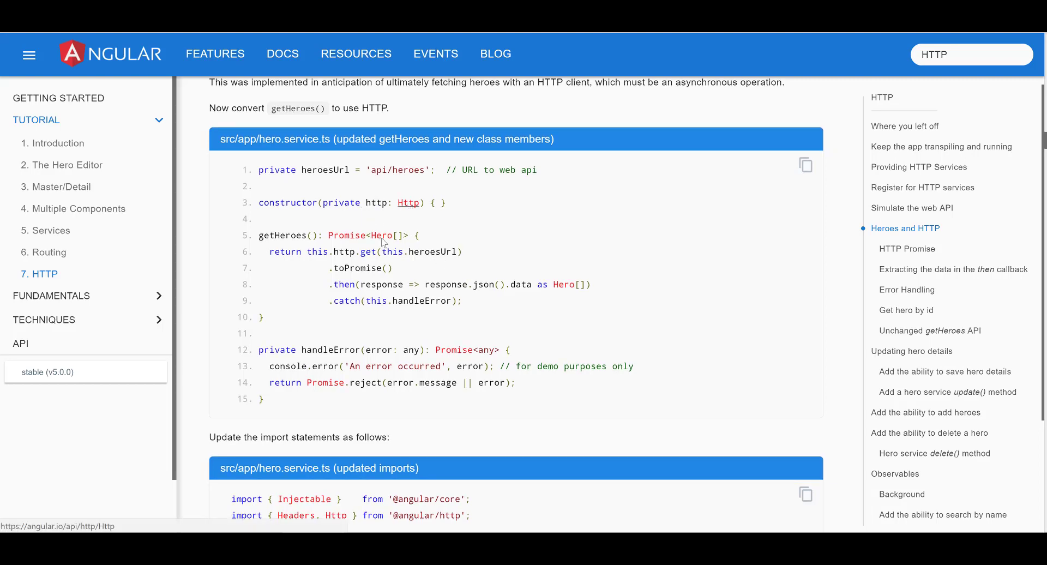
pyautogui.moveTo(459, 315)
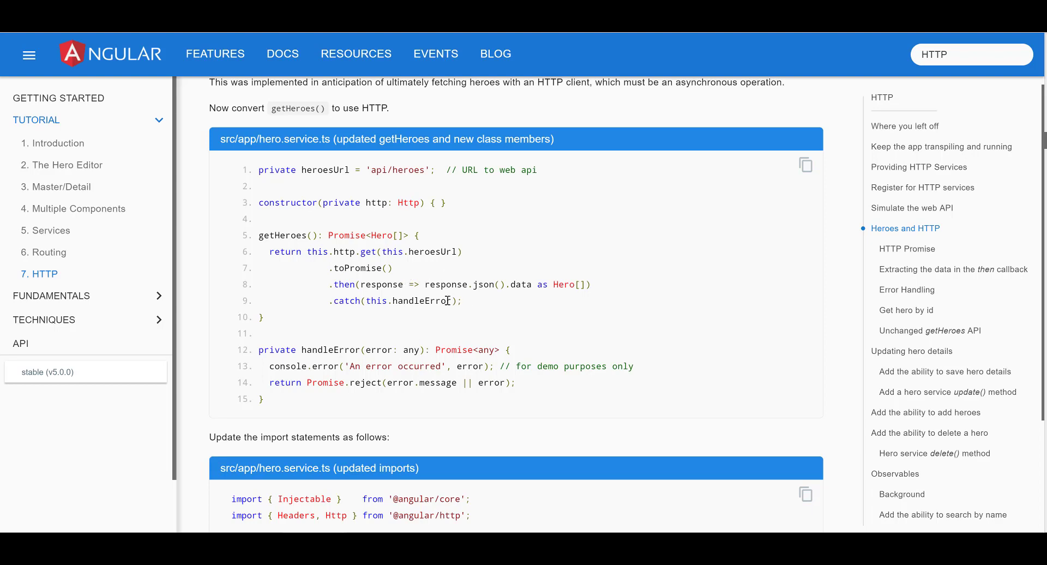
pyautogui.moveTo(431, 202)
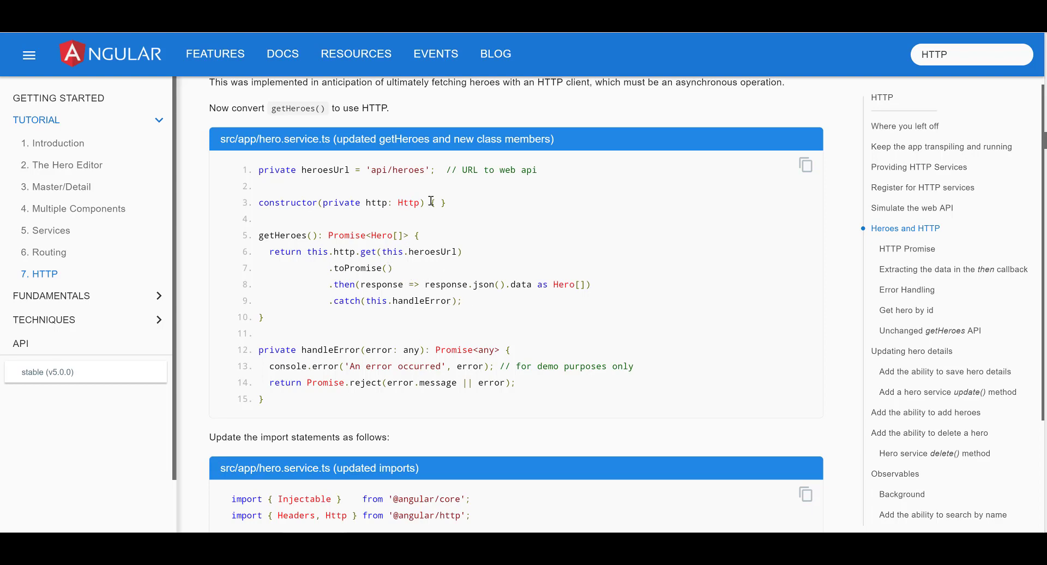
pyautogui.moveTo(393, 267)
pyautogui.write('HttpClient')
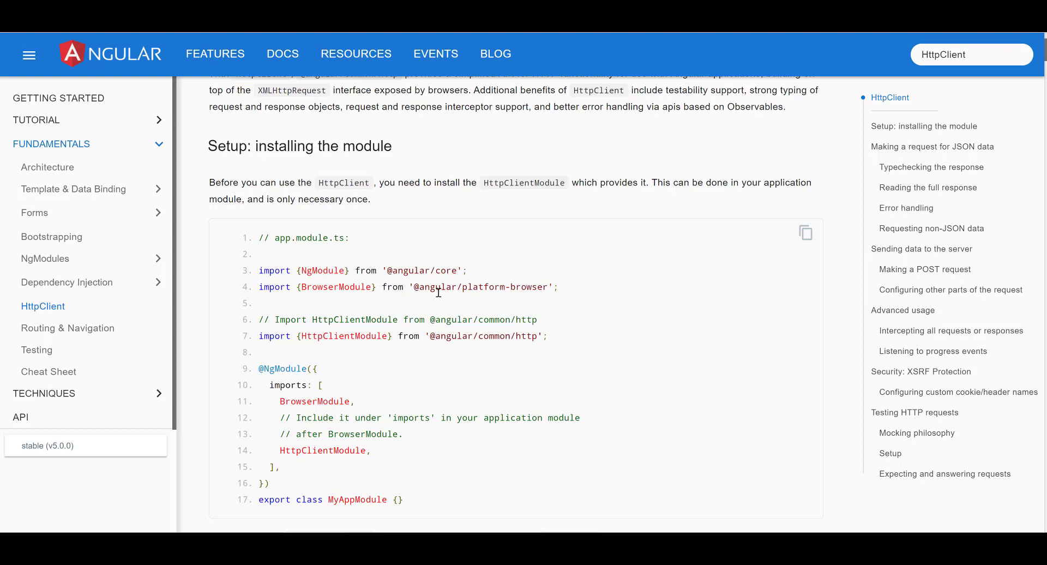
pyautogui.moveTo(344, 336)
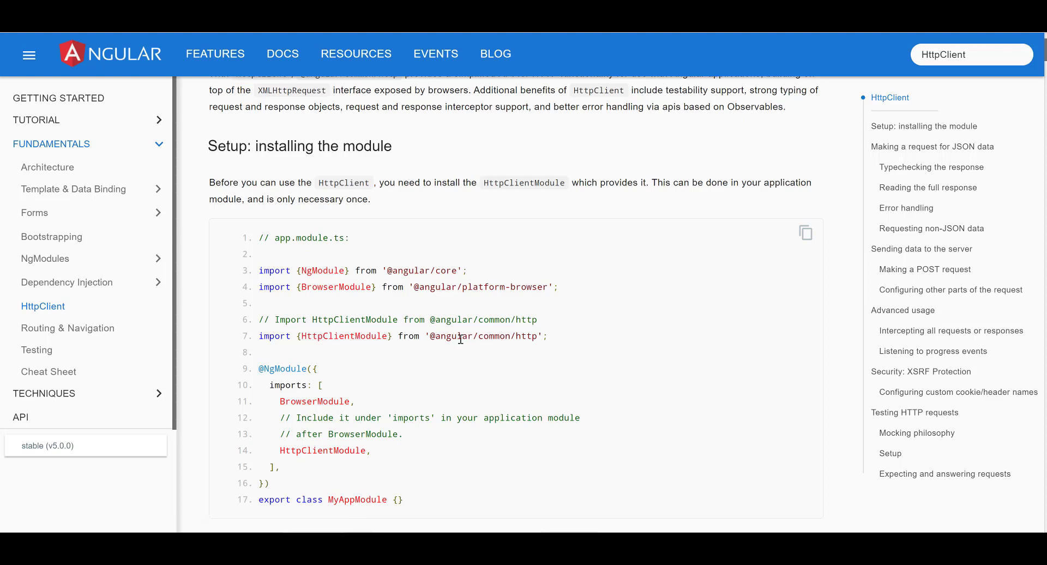
pyautogui.moveTo(494, 336)
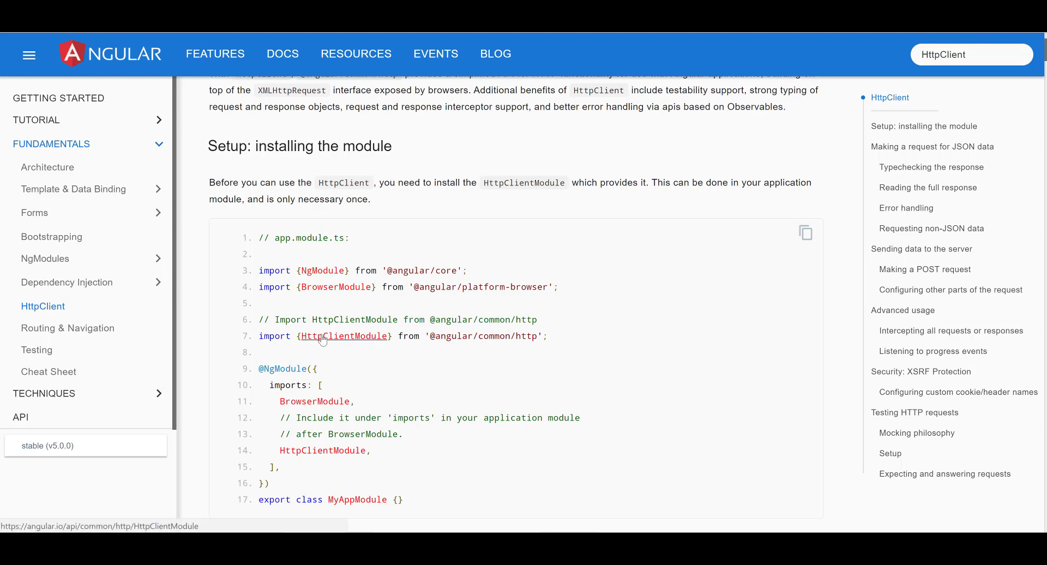
pyautogui.moveTo(372, 341)
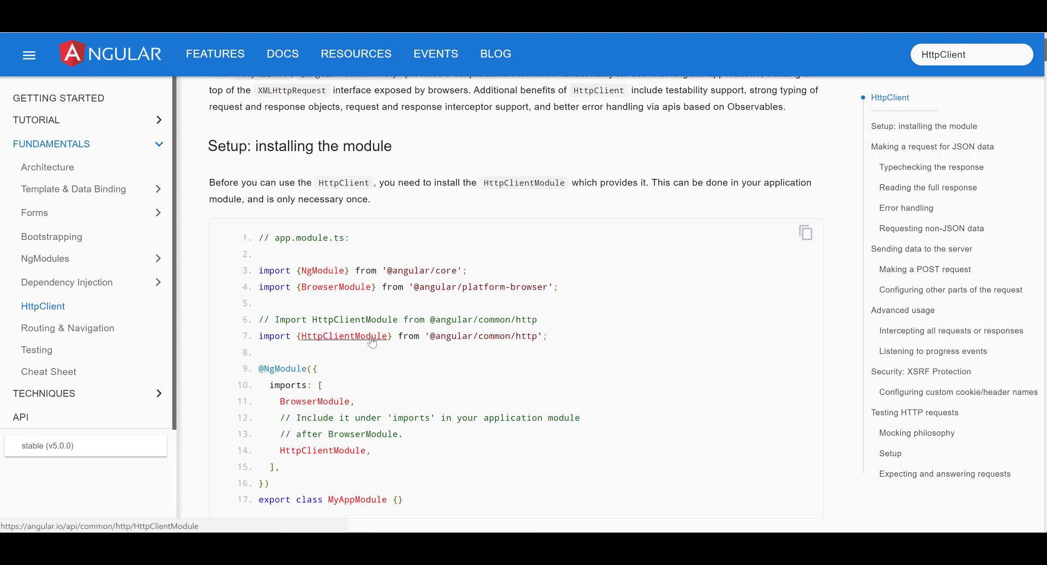
pyautogui.scroll(-3)
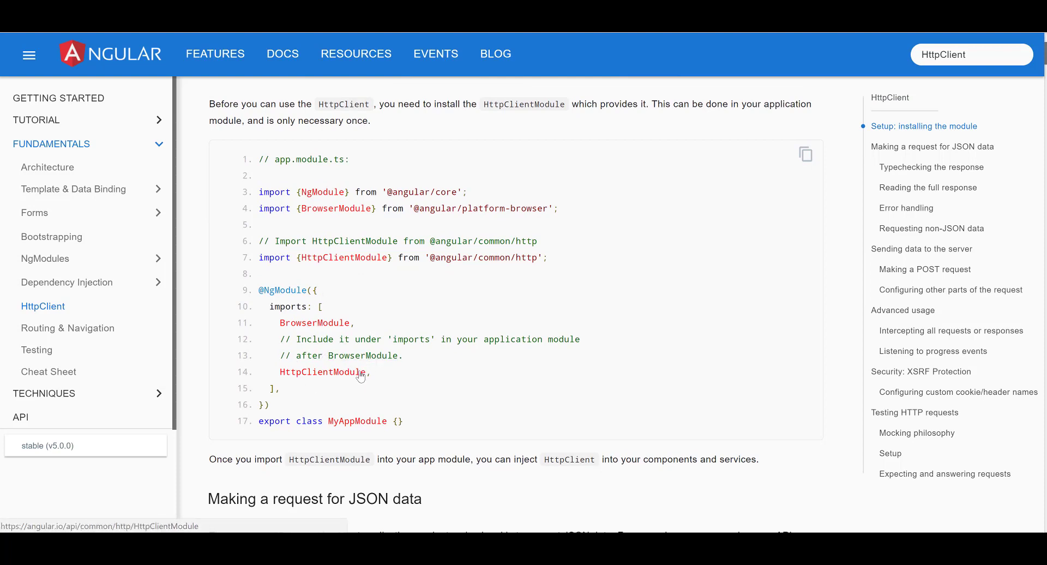
pyautogui.scroll(-3)
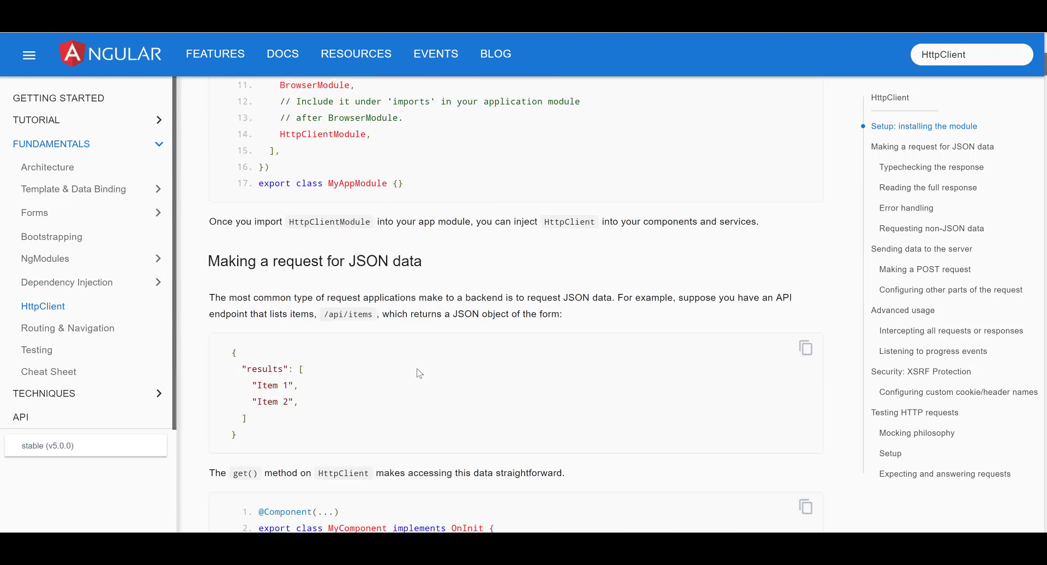
pyautogui.scroll(-3)
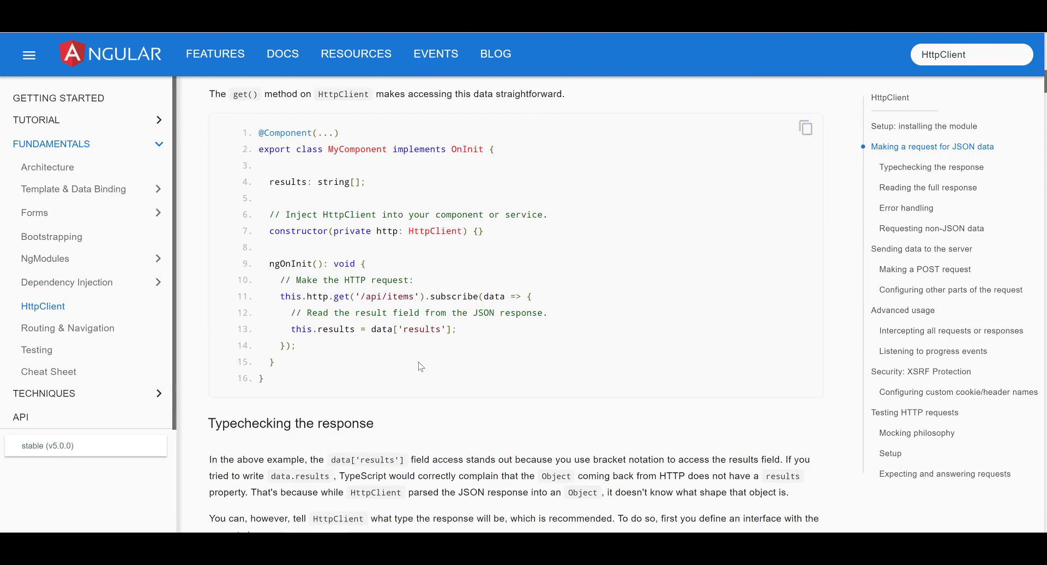
pyautogui.scroll(-3)
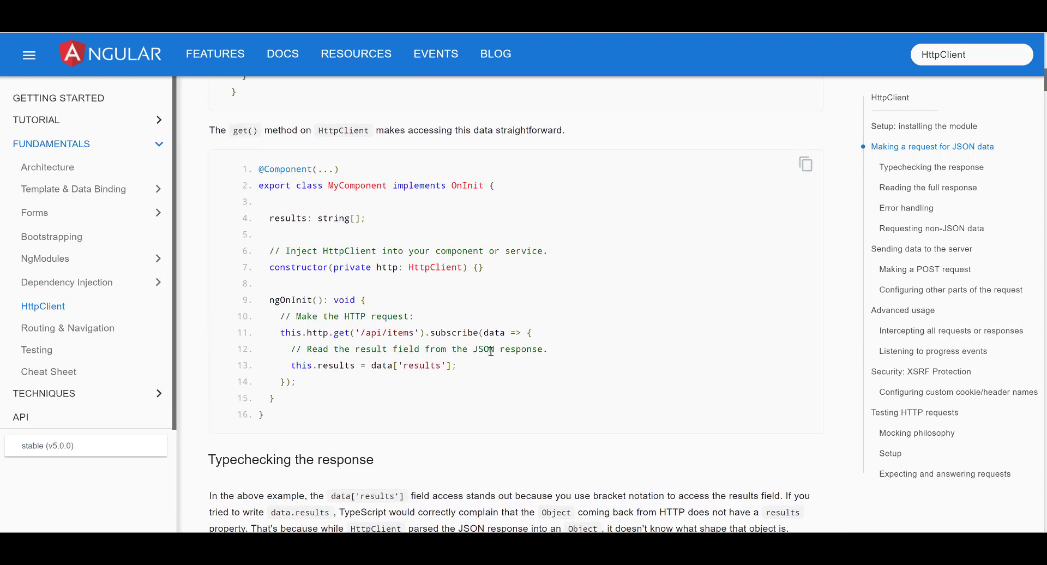
pyautogui.moveTo(435, 267)
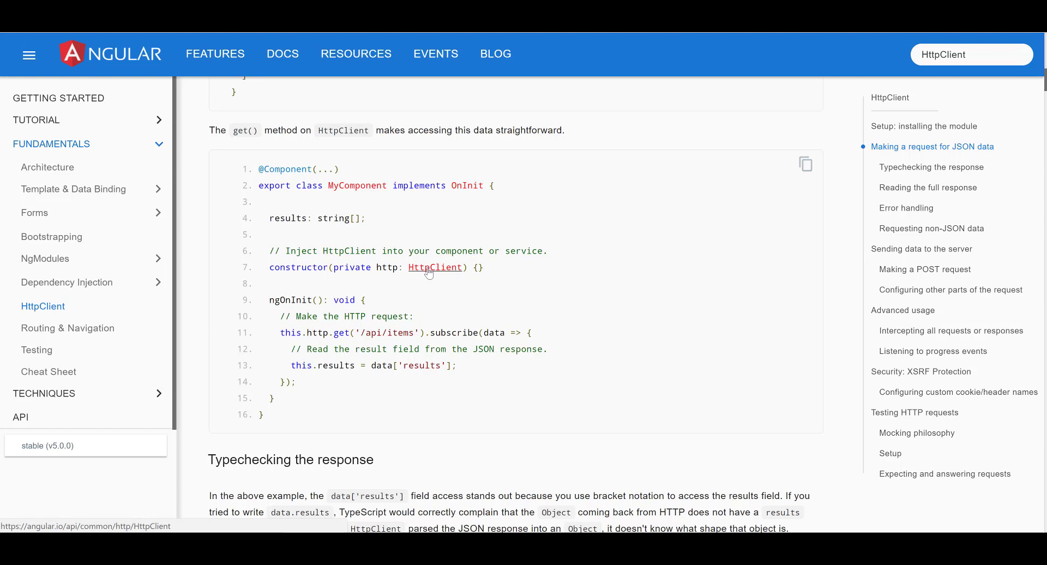
pyautogui.moveTo(520, 337)
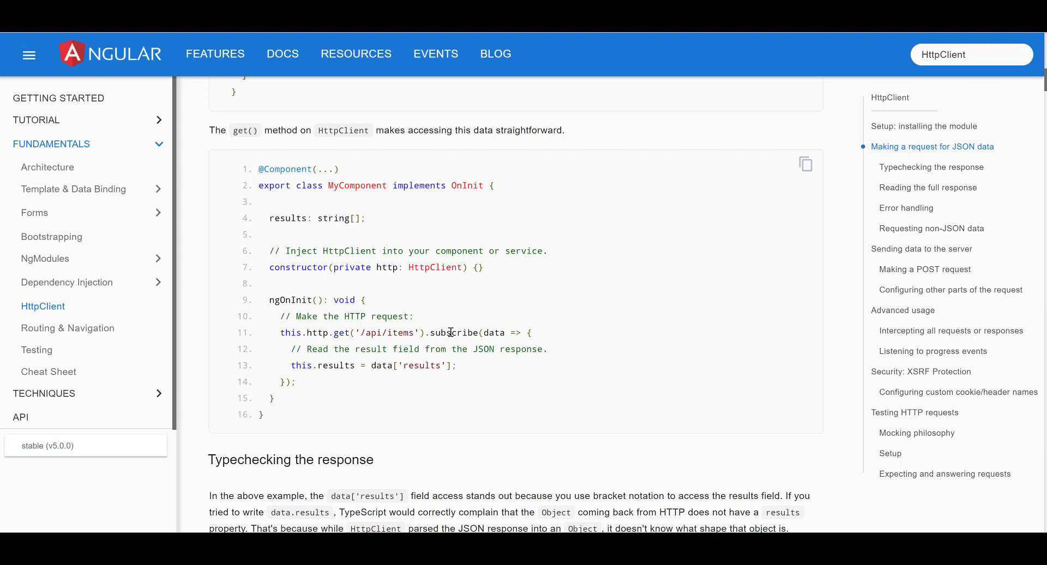
pyautogui.moveTo(457, 332)
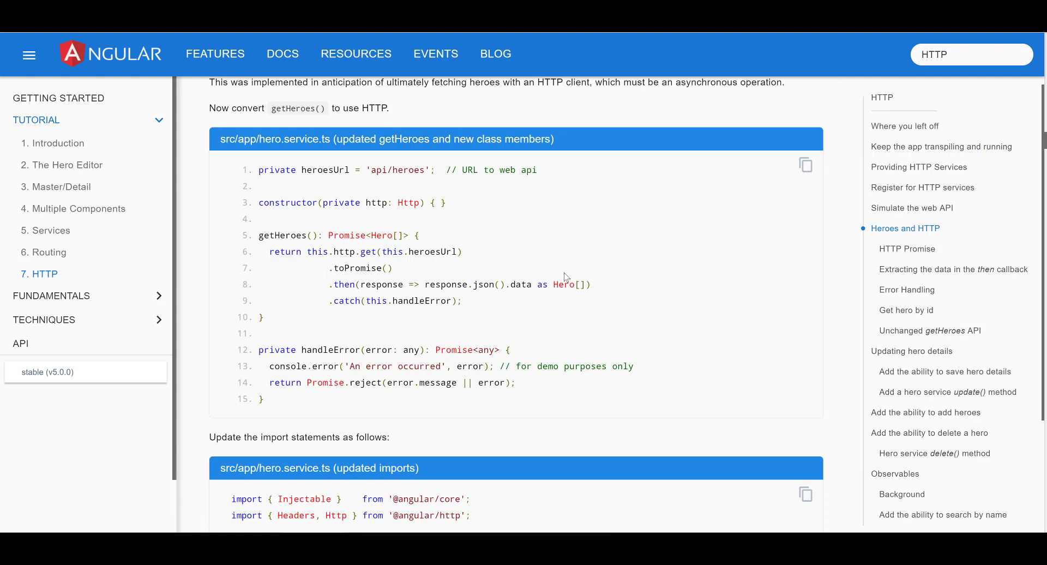
pyautogui.moveTo(502, 299)
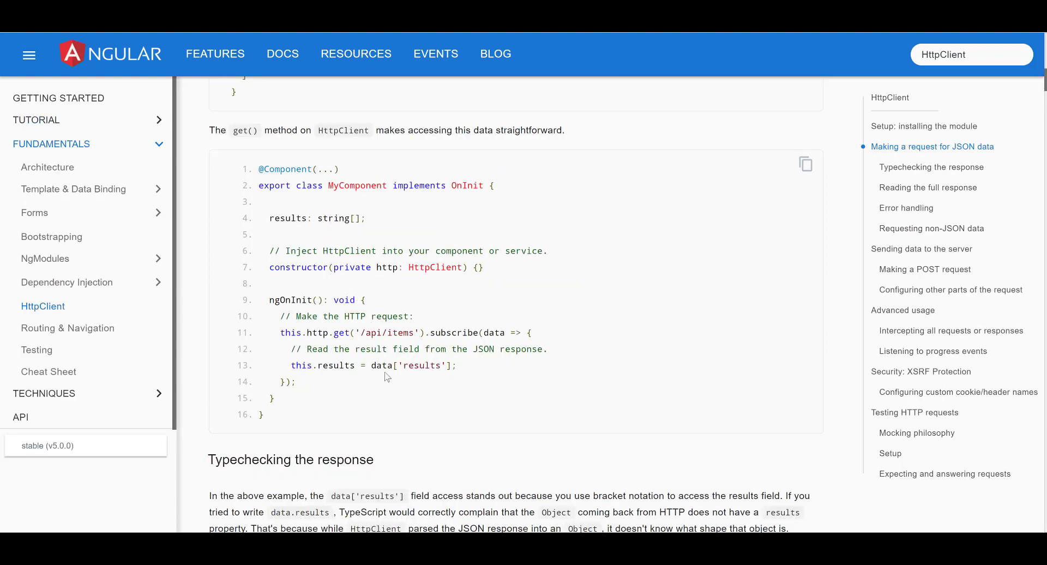
pyautogui.scroll(-3)
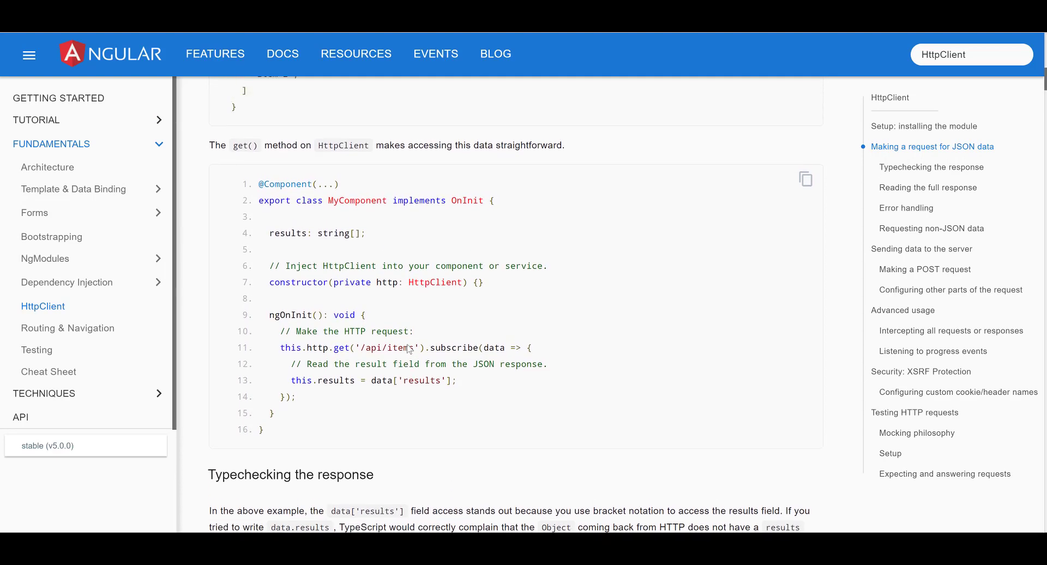
pyautogui.scroll(-3)
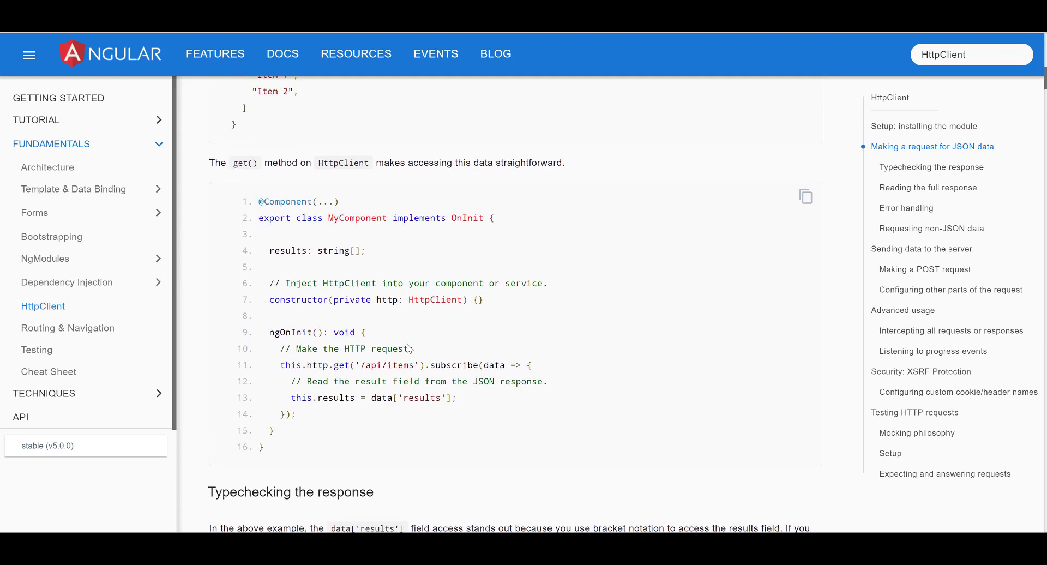
pyautogui.moveTo(349, 284)
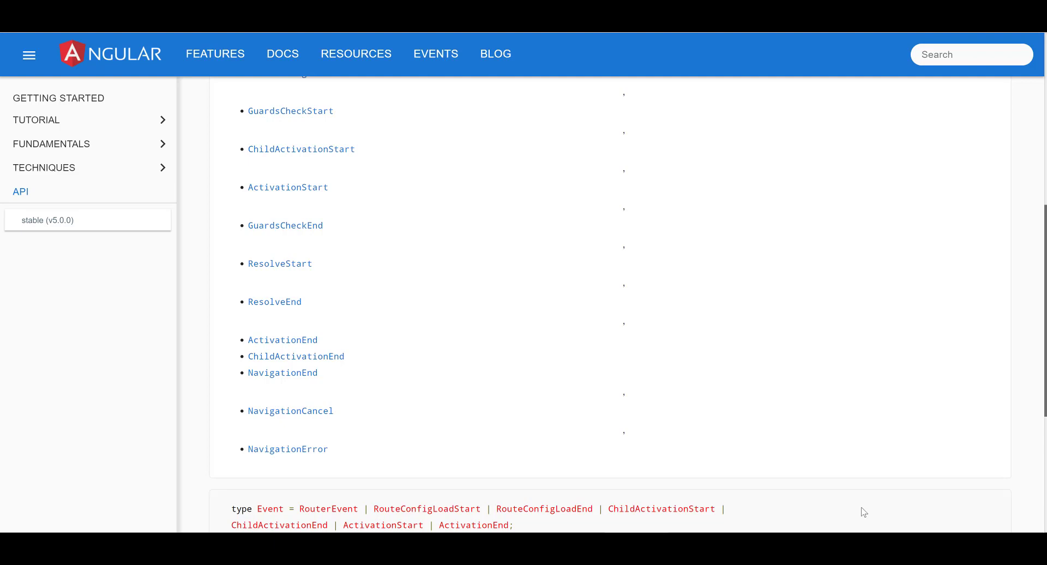
pyautogui.moveTo(540, 290)
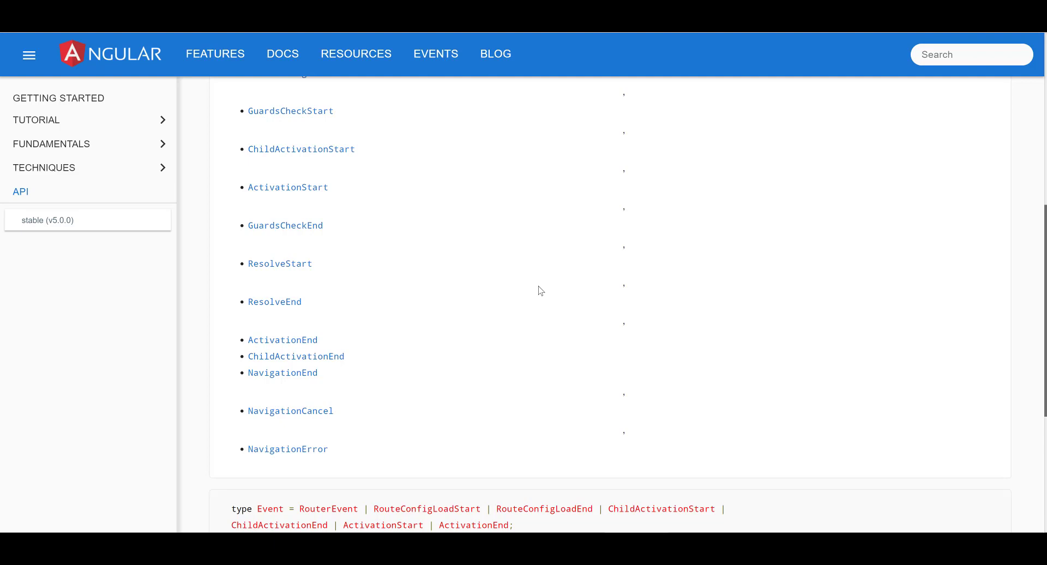
pyautogui.moveTo(439, 188)
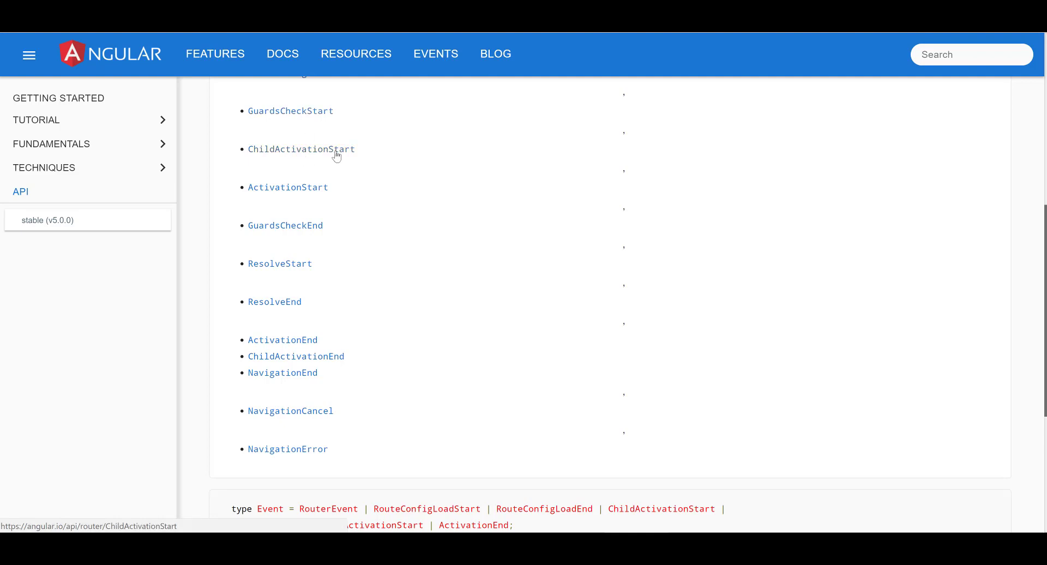
pyautogui.moveTo(280, 232)
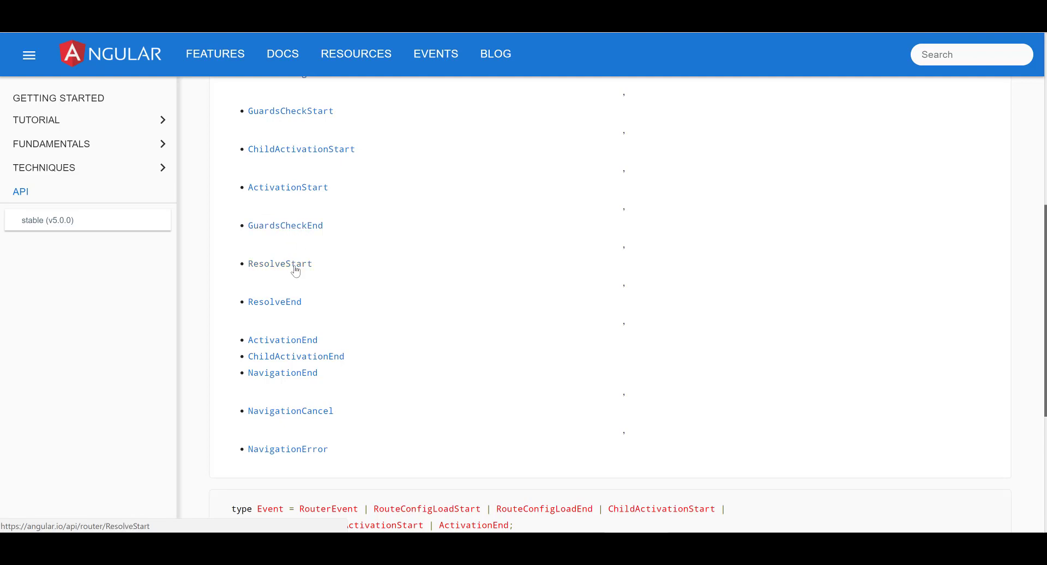
pyautogui.moveTo(283, 340)
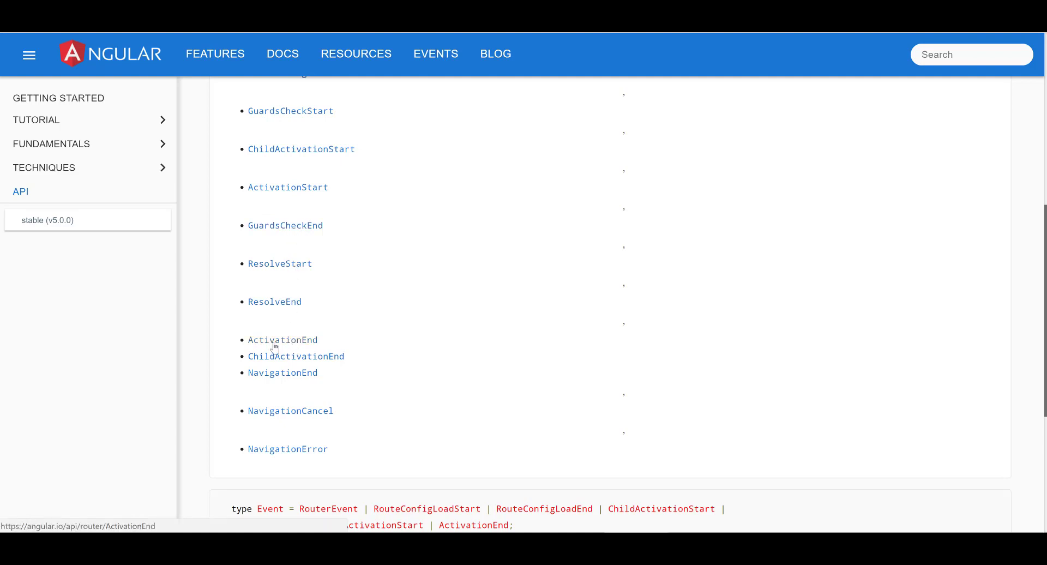
pyautogui.moveTo(294, 356)
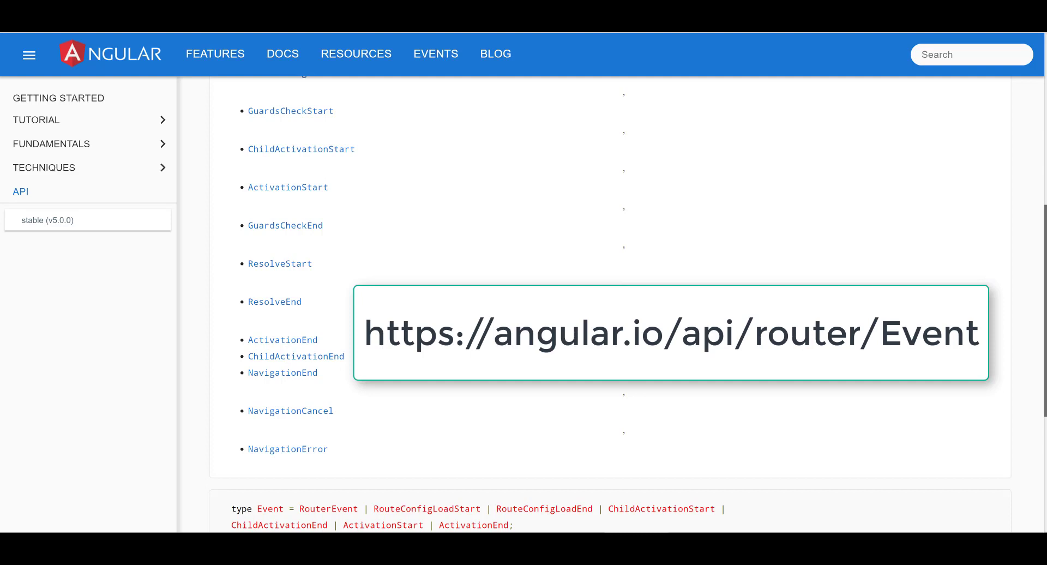
pyautogui.moveTo(288, 302)
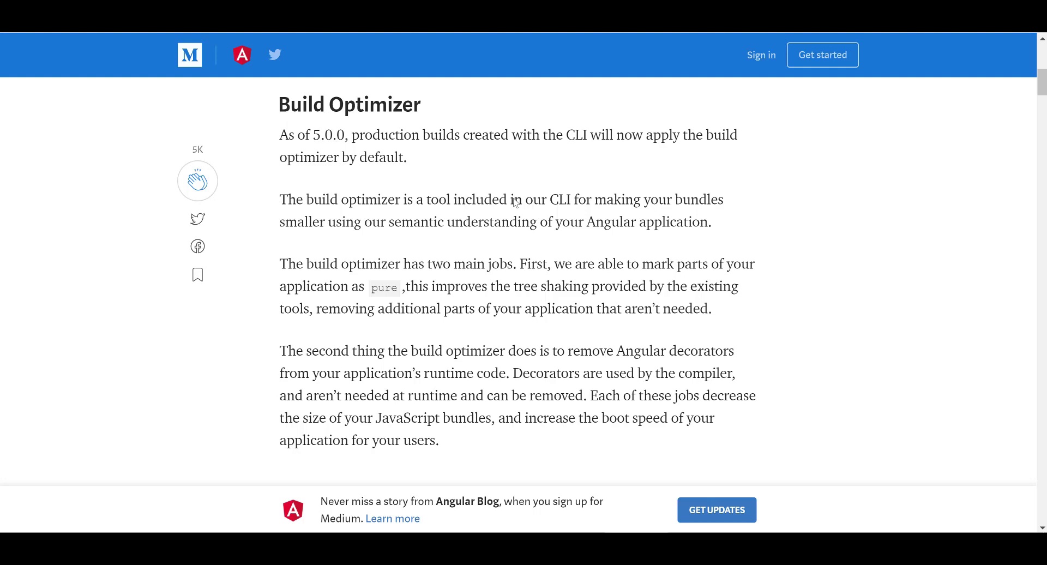
pyautogui.moveTo(777, 364)
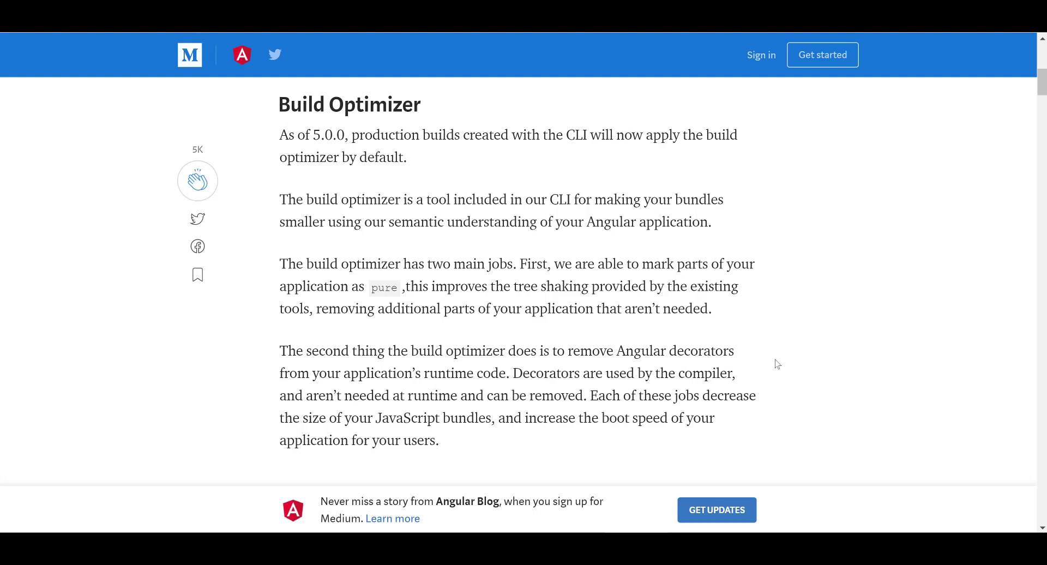
pyautogui.moveTo(705, 352)
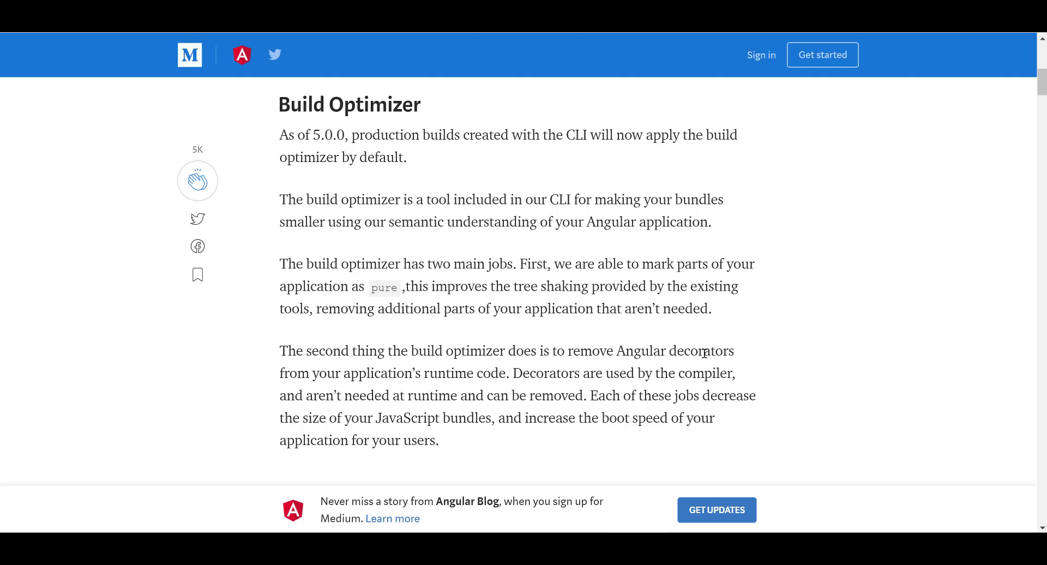
pyautogui.moveTo(788, 344)
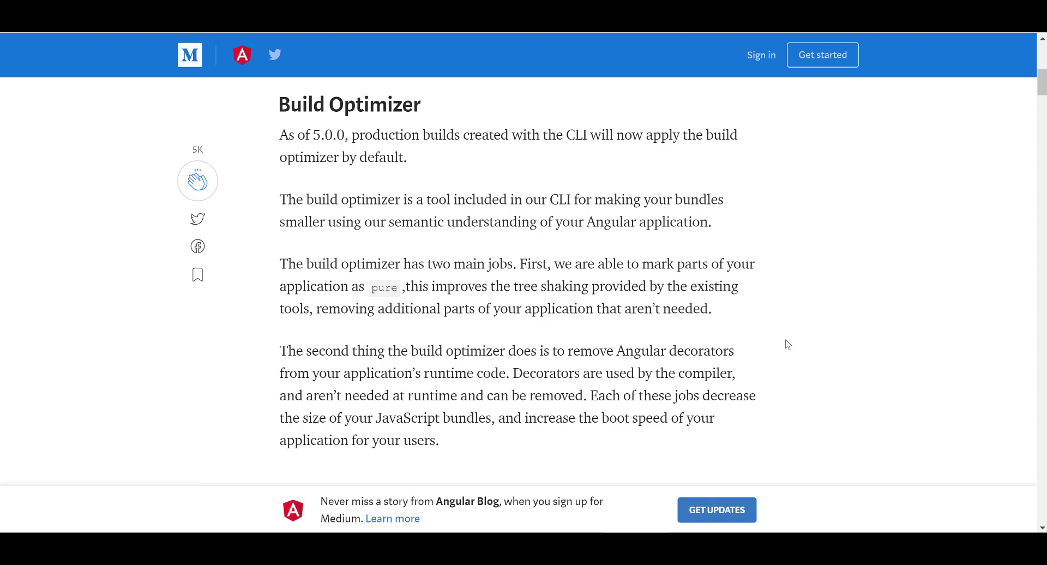
pyautogui.scroll(-3)
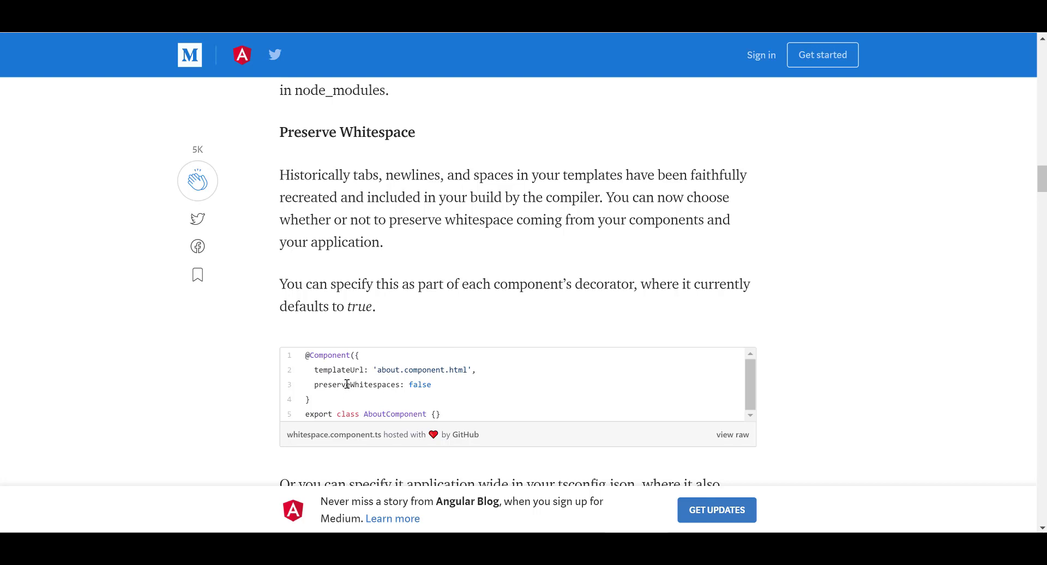
pyautogui.moveTo(391, 385)
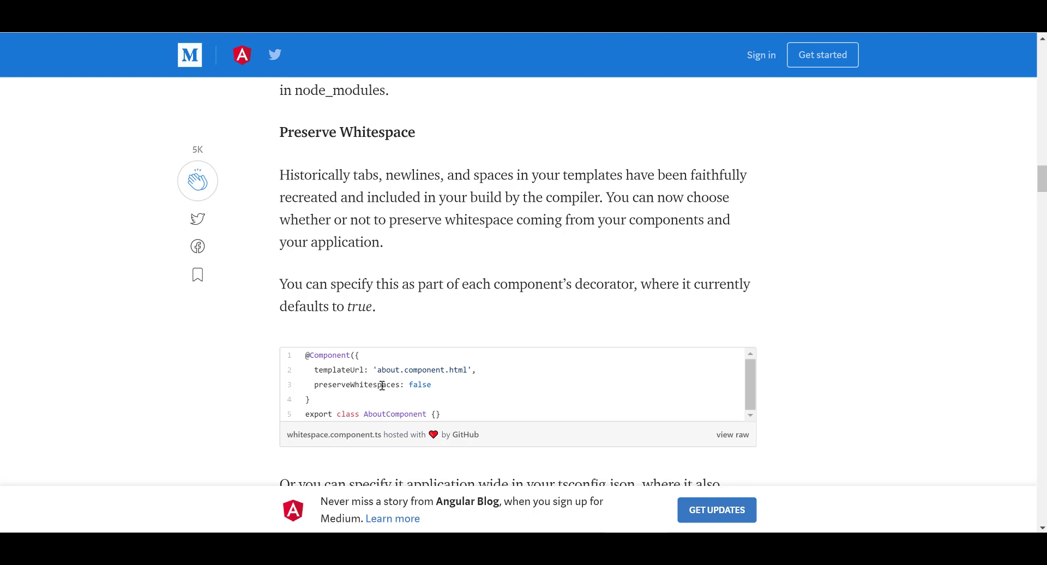
pyautogui.moveTo(428, 385)
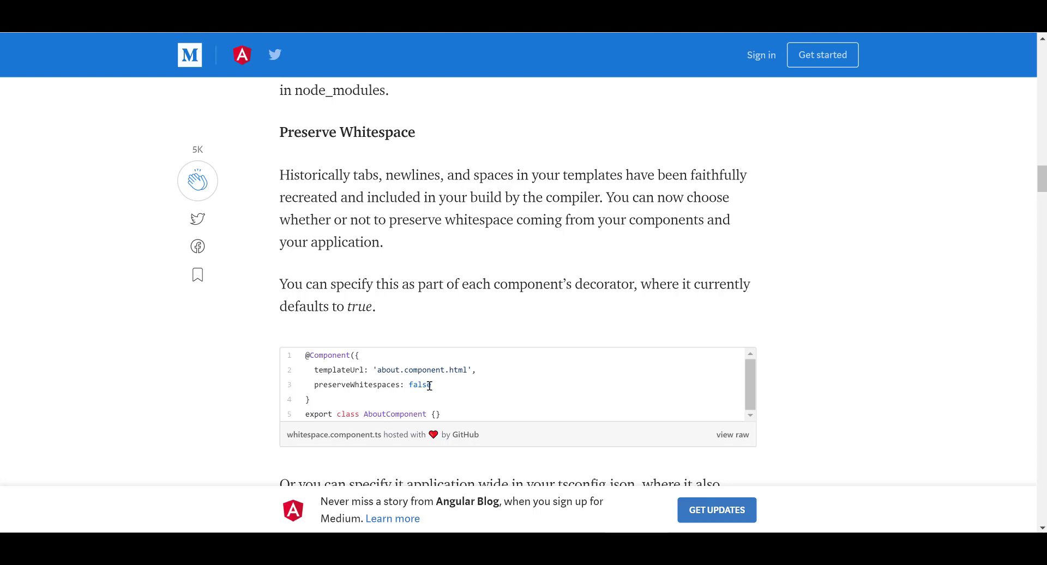
pyautogui.scroll(-3)
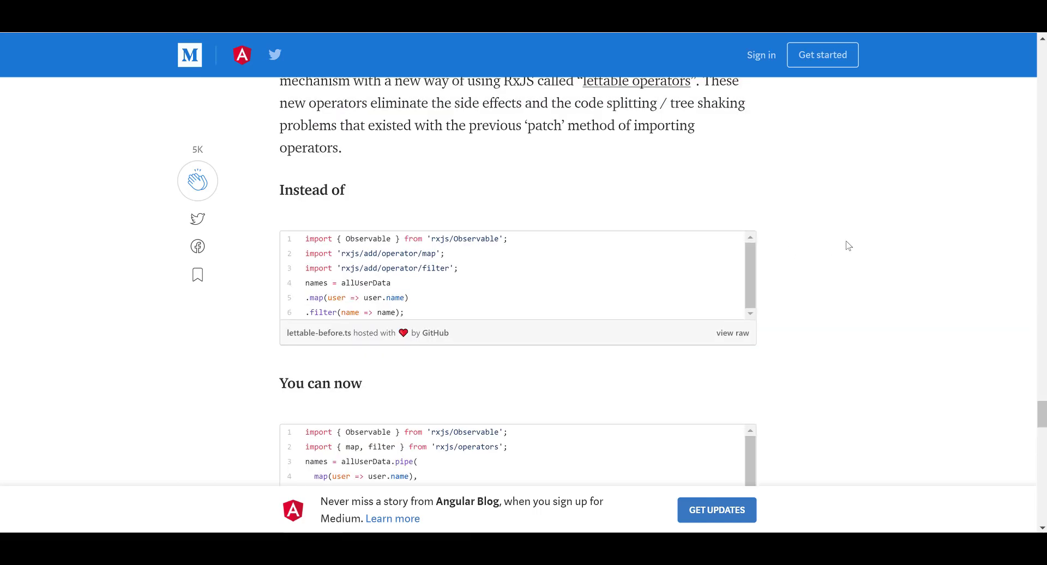
pyautogui.scroll(3)
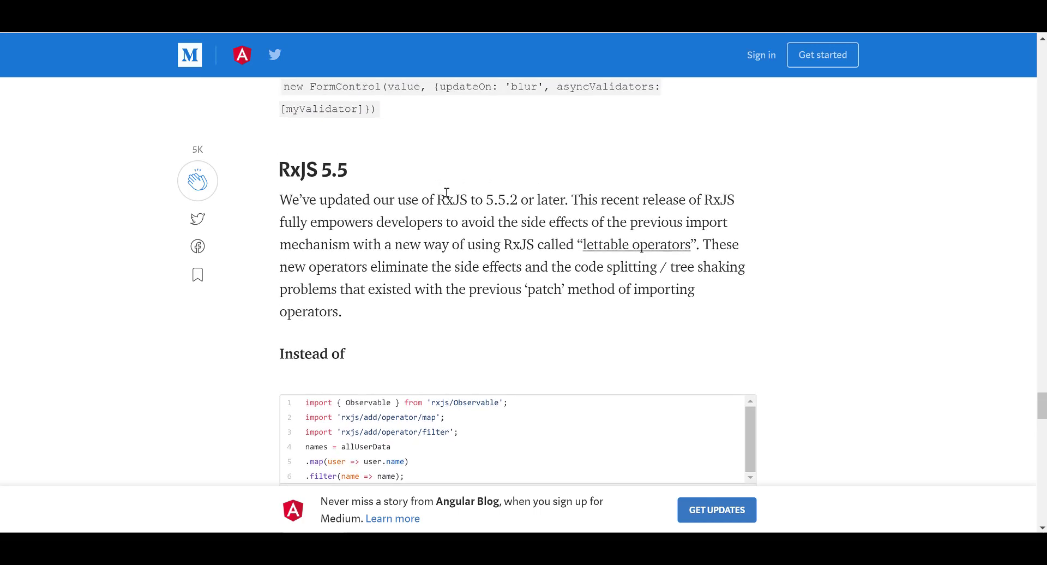
pyautogui.scroll(-3)
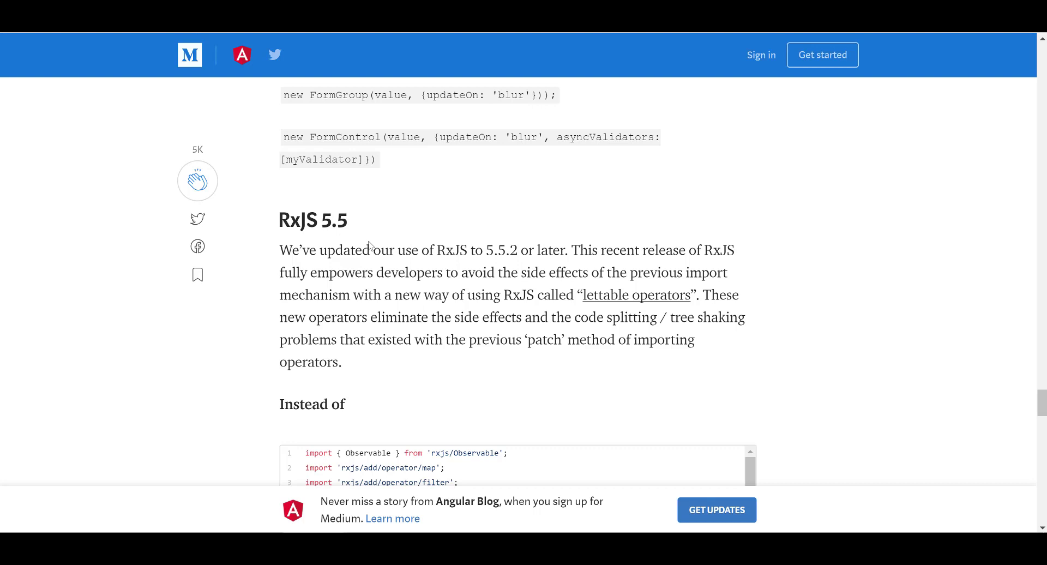
pyautogui.moveTo(521, 254)
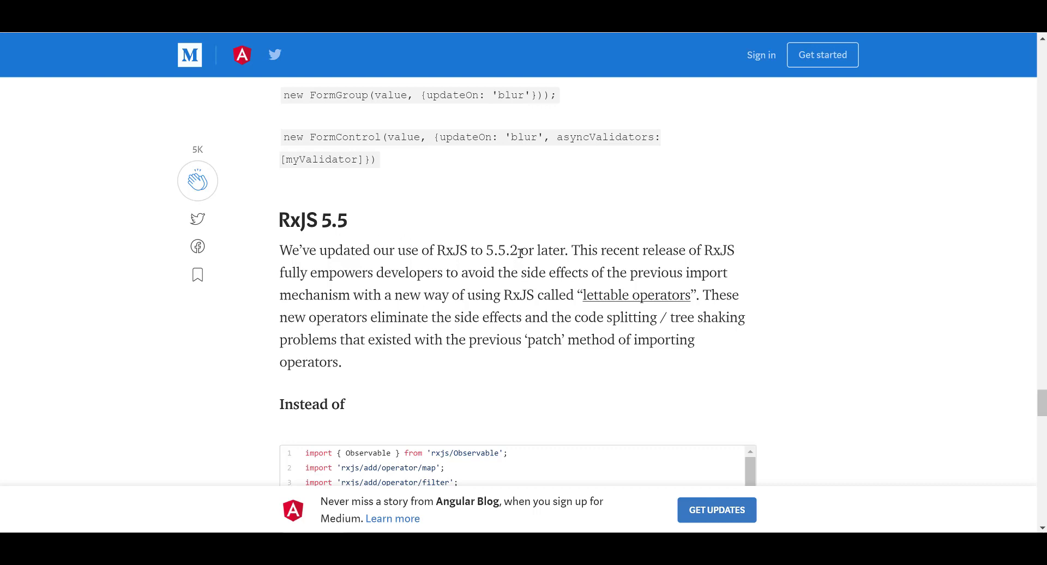
pyautogui.scroll(-3)
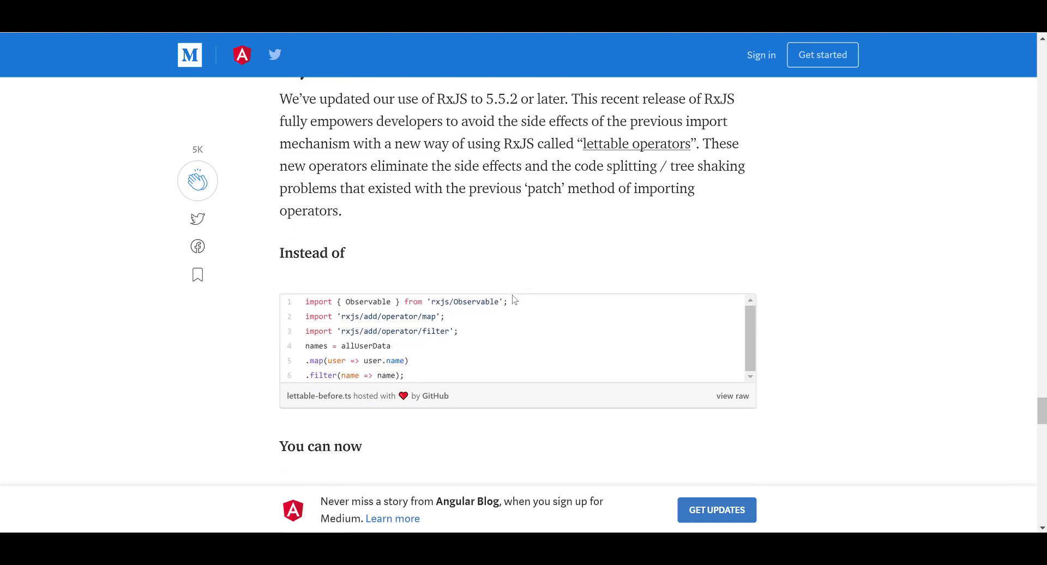
pyautogui.scroll(-3)
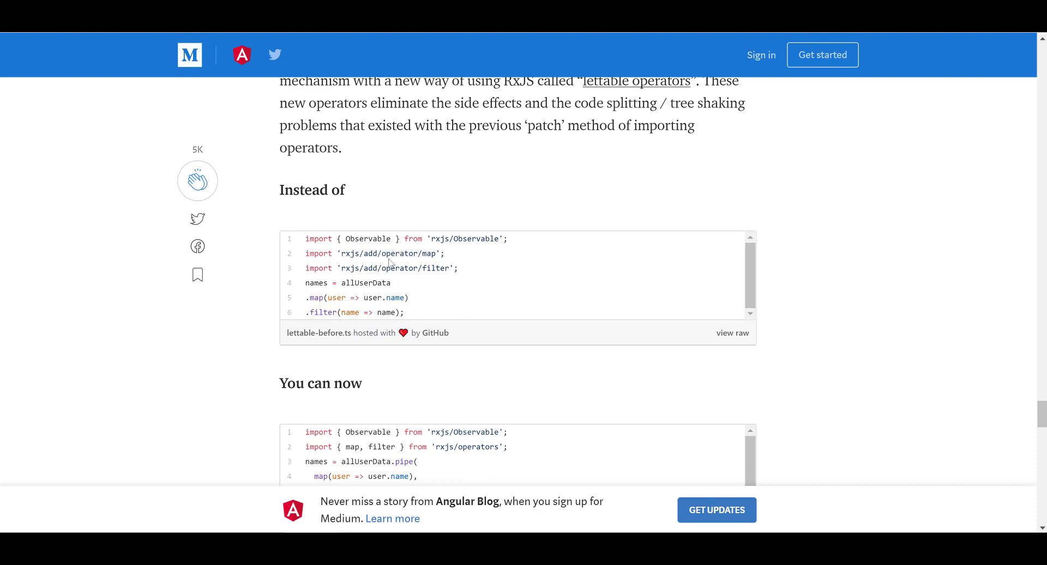
pyautogui.scroll(-3)
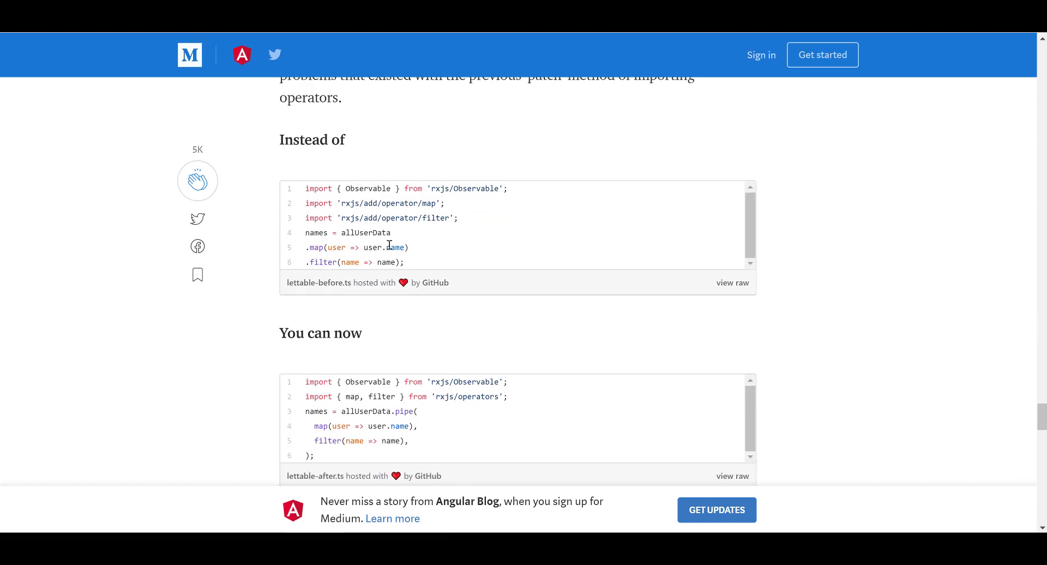
pyautogui.scroll(-3)
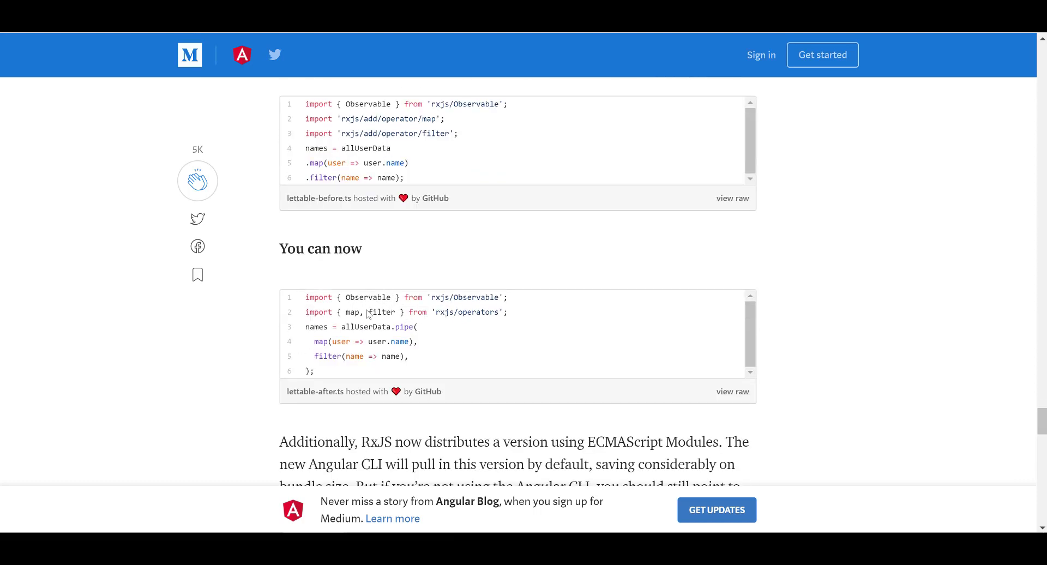
pyautogui.moveTo(424, 311)
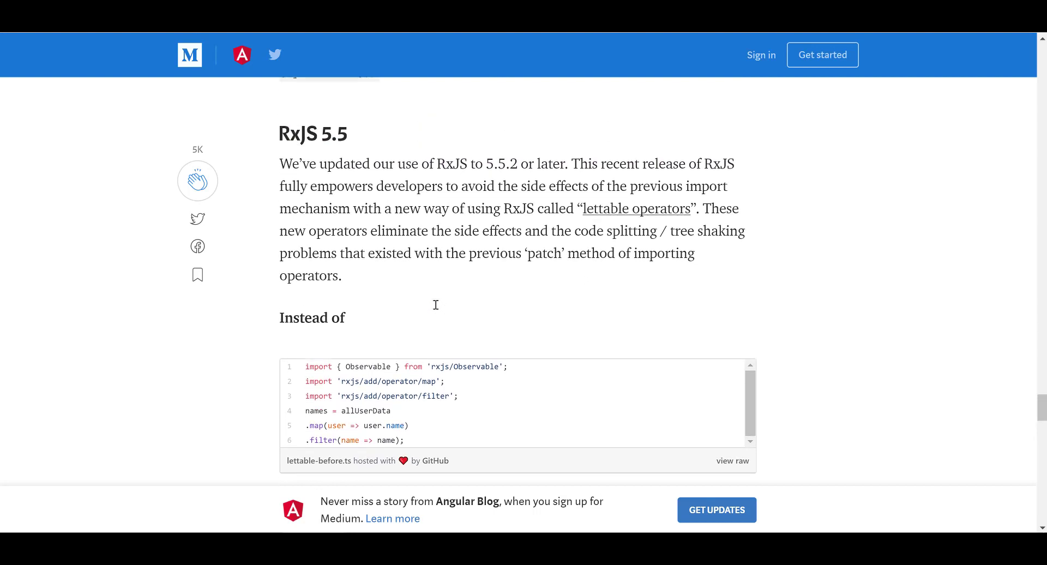
pyautogui.moveTo(483, 281)
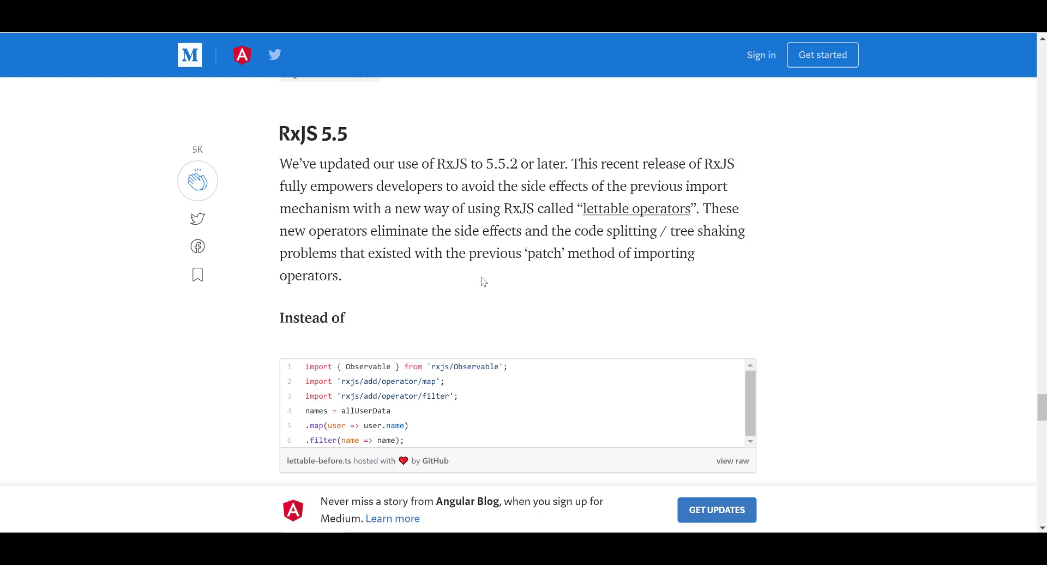
pyautogui.moveTo(647, 220)
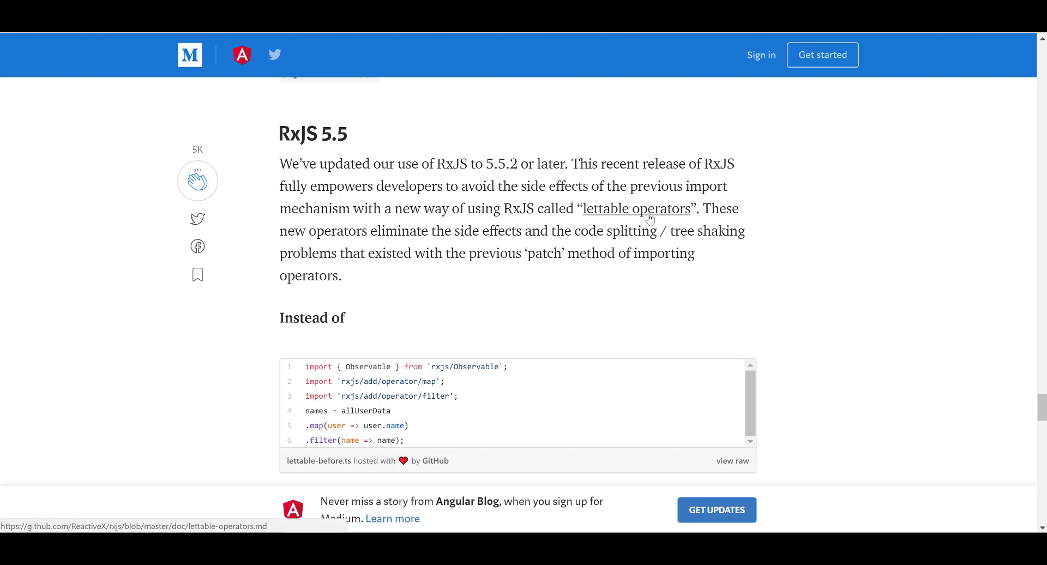